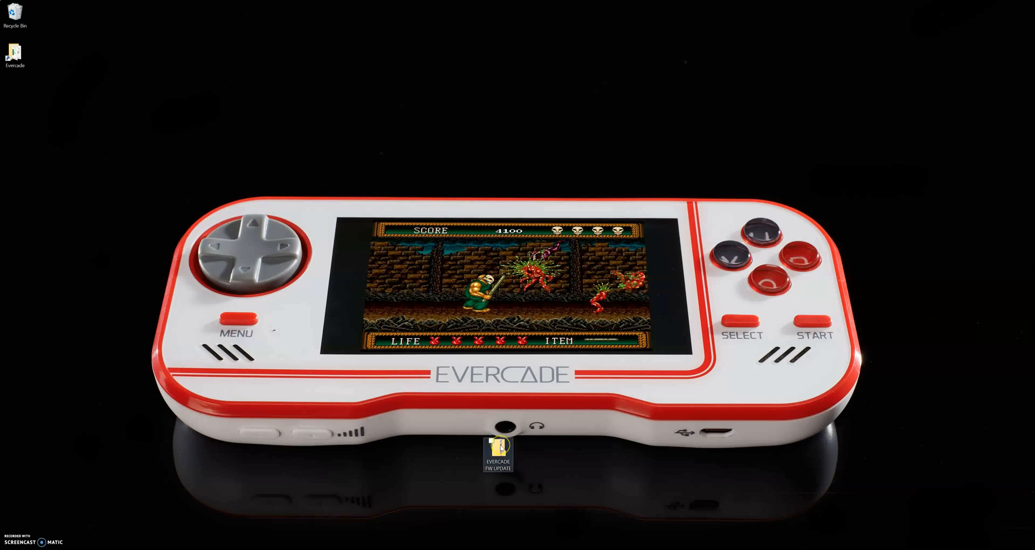
- Extract the EVERCADE FW UPDATE zip to the desktop and close the archive window
double_click(497, 455)
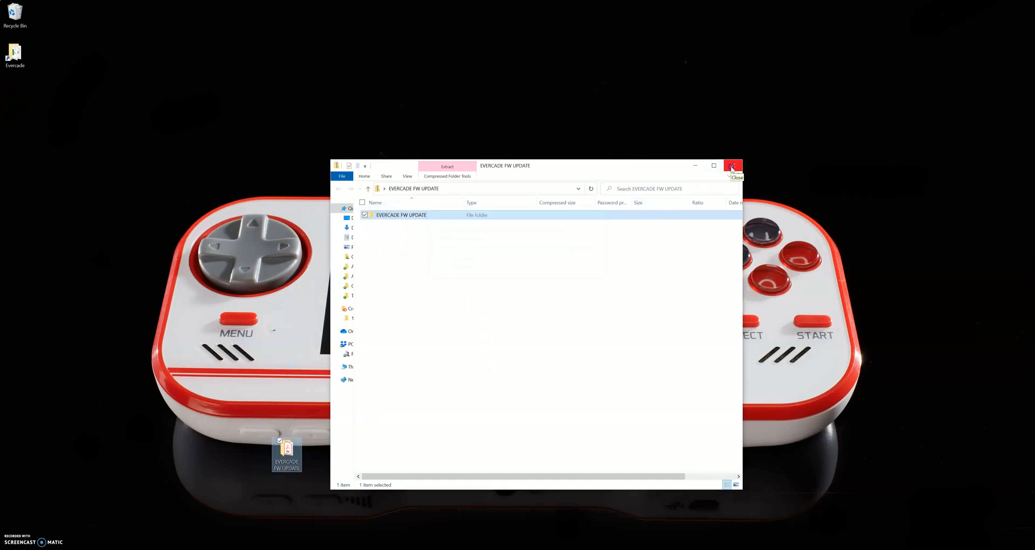
left_click(732, 166)
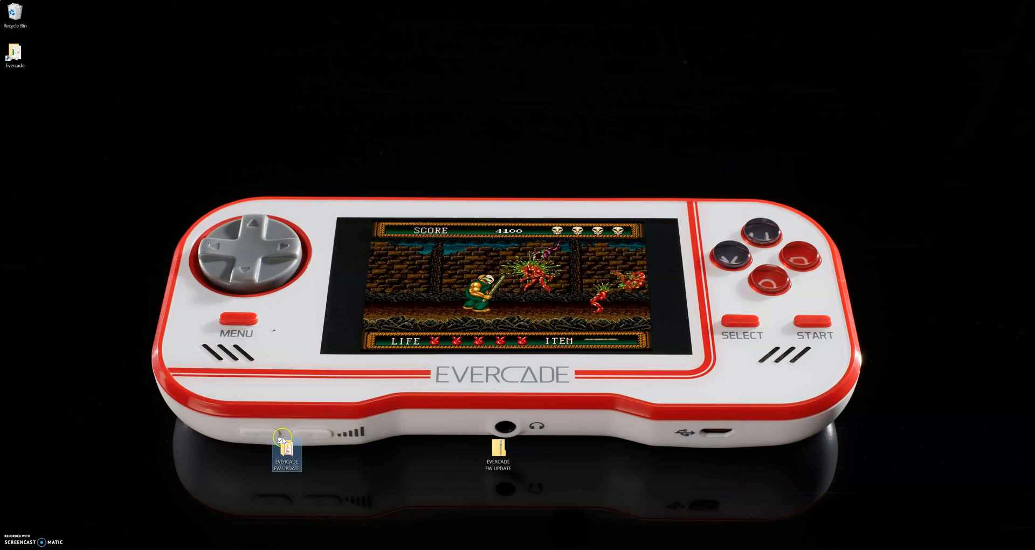
- Open EVERCADE FW UPDATE, then 1 INSTALL EVERCADE DRIVER, and select FW DRIVER INSTALL
double_click(285, 452)
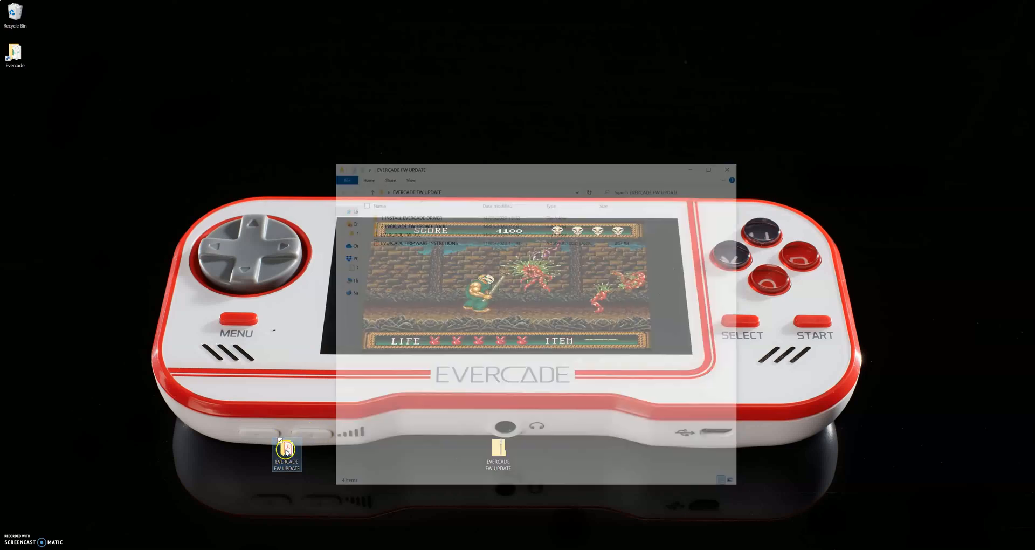
left_click(409, 214)
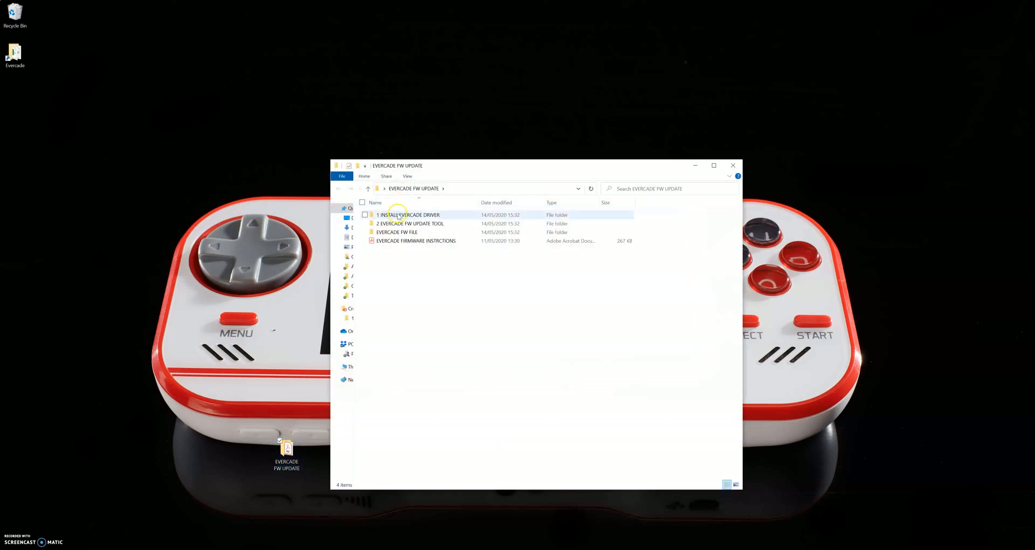
double_click(409, 214)
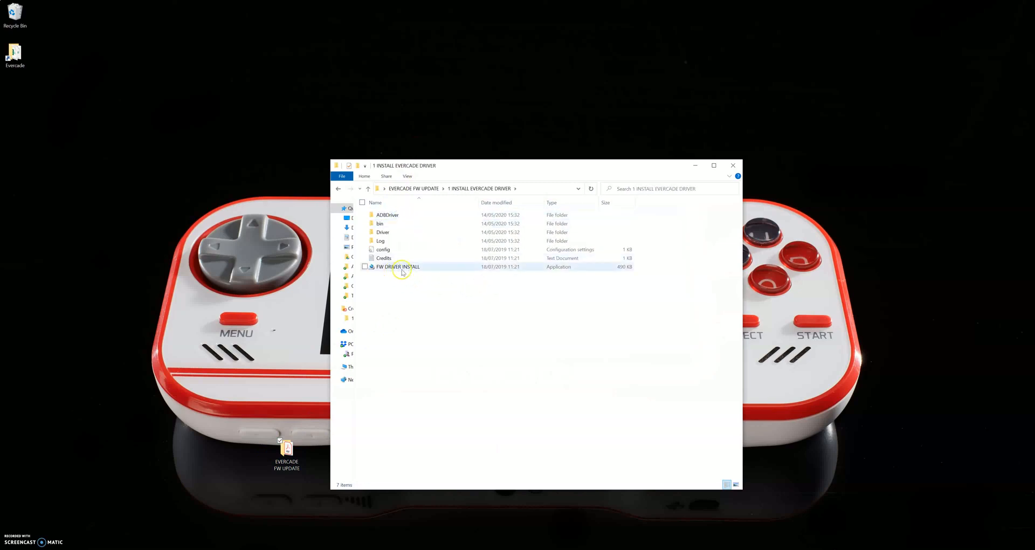
left_click(397, 266)
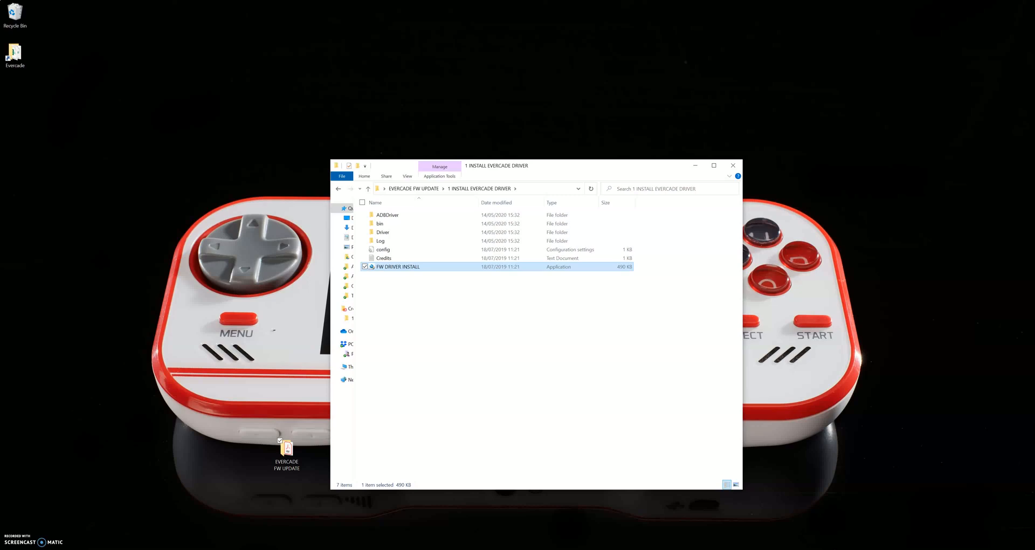
- Run FW DRIVER INSTALL, install the driver, confirm 'Install driver ok.', and close RK Driver Assistant
double_click(396, 266)
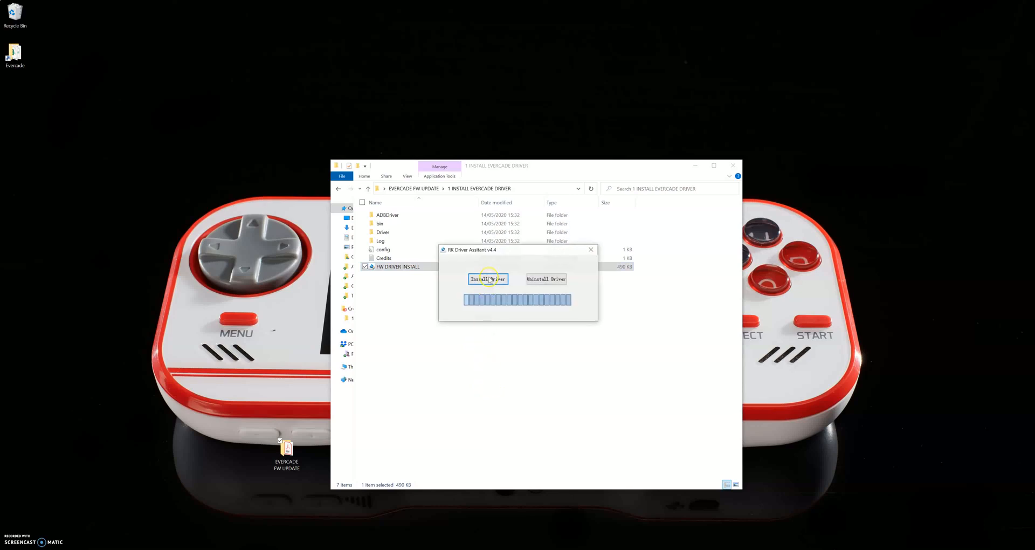
left_click(487, 278)
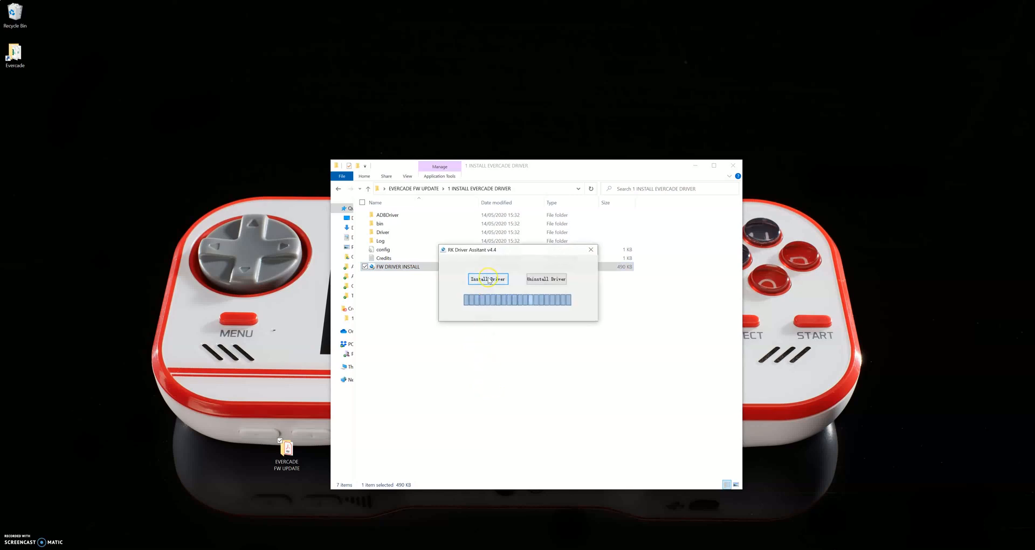
left_click(487, 279)
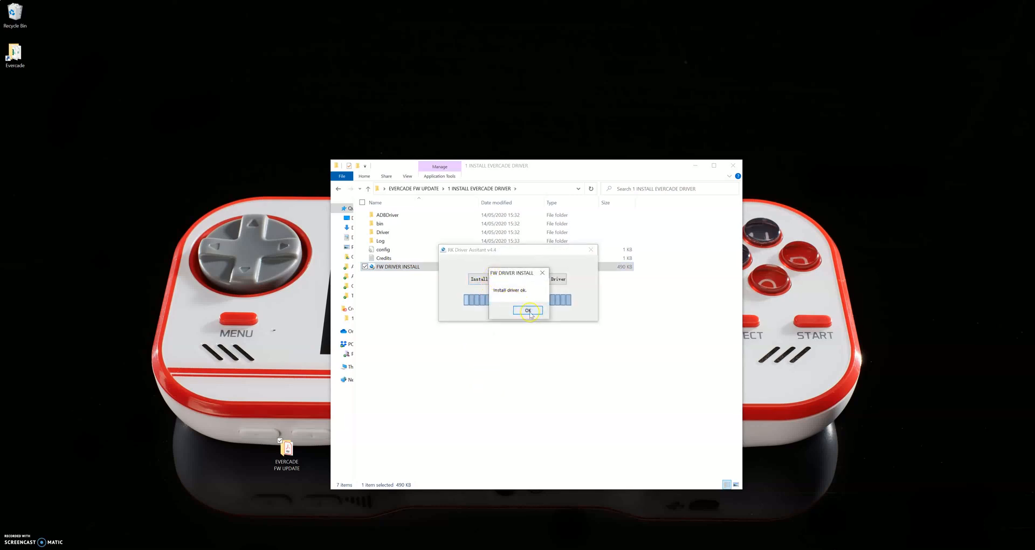
left_click(528, 310)
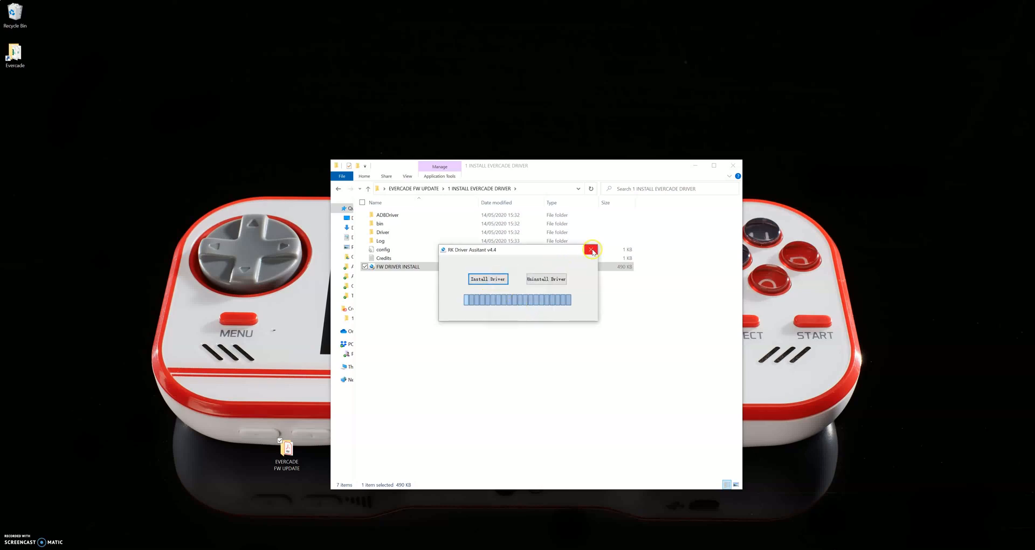
left_click(591, 250)
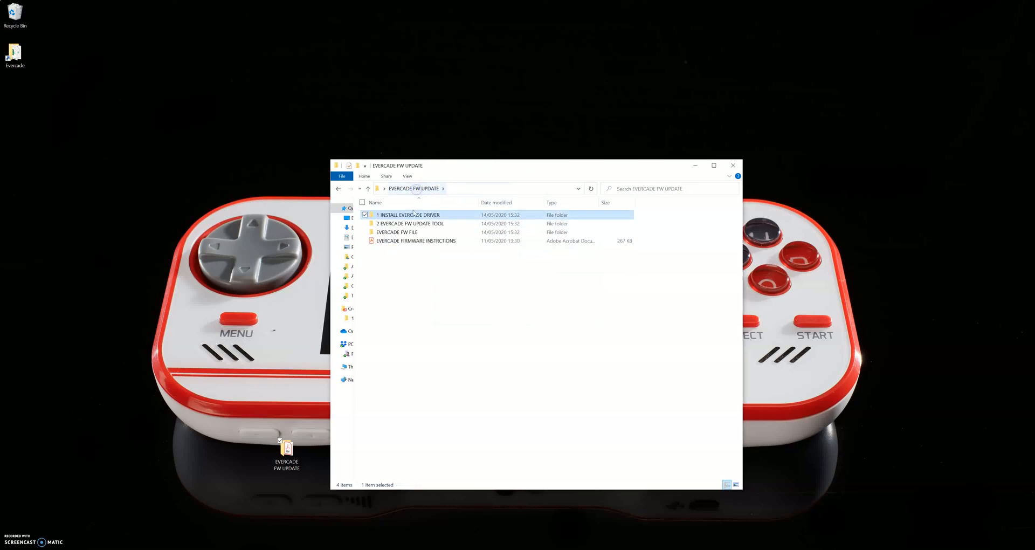
- Open the 2 EVERCADE FW UPDATE TOOL folder and launch UPDATE TOOL
double_click(410, 224)
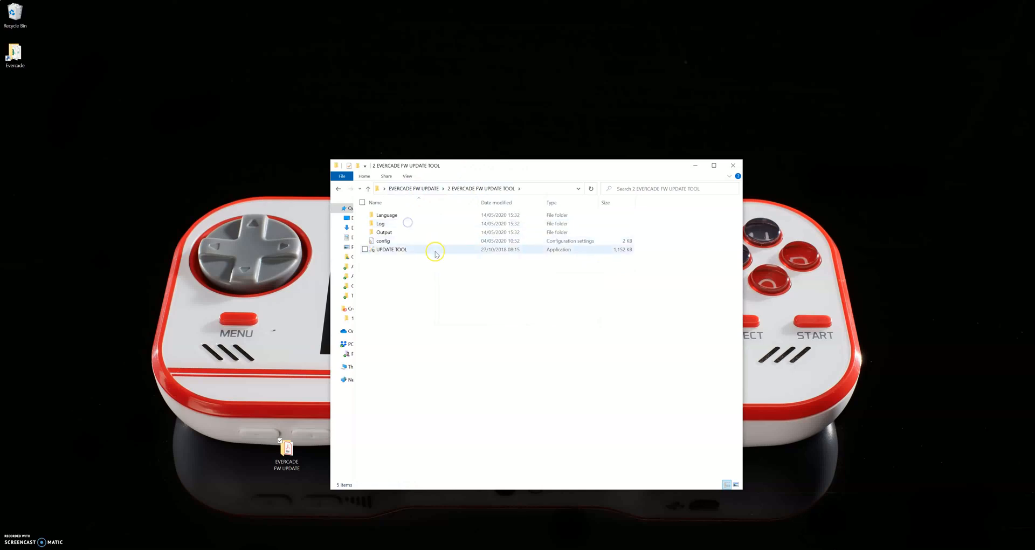
left_click(391, 249)
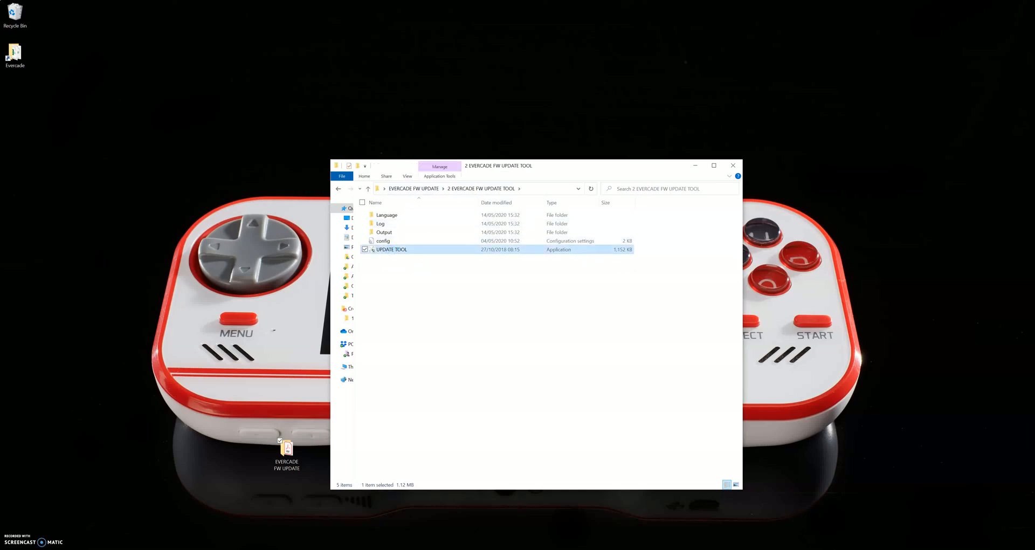
double_click(390, 249)
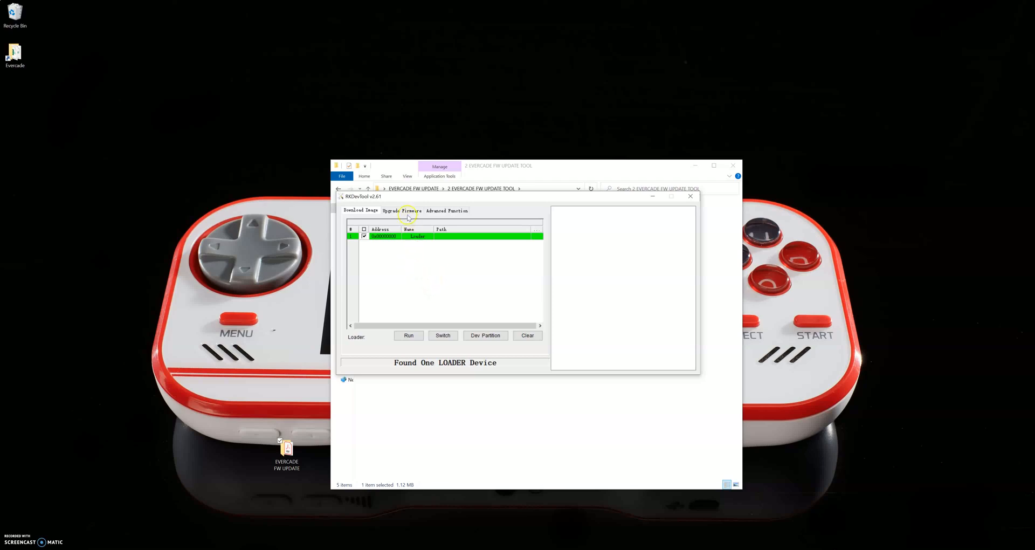
- On the Upgrade Firmware page, load the firmware image from the EVERCADE FW FILE folder
left_click(403, 209)
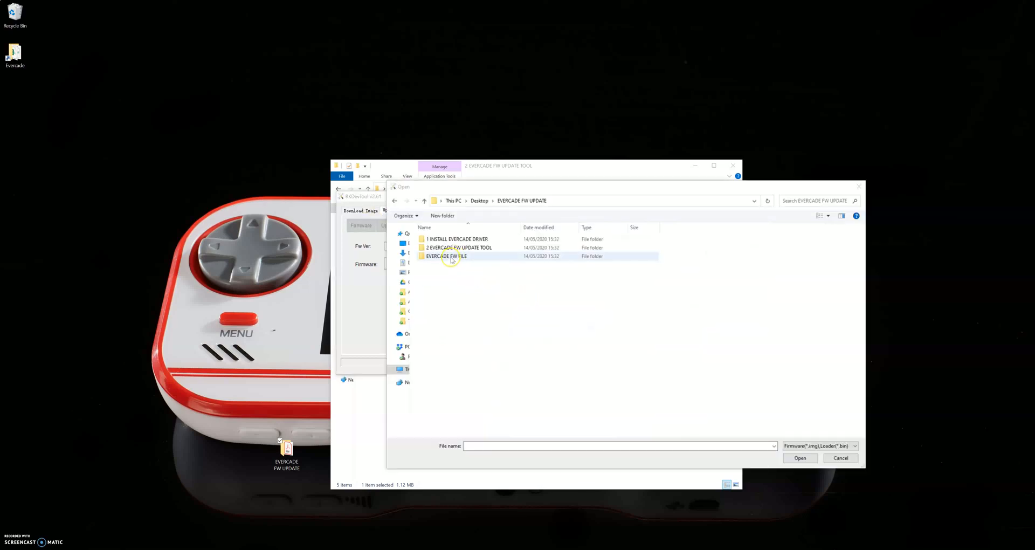
double_click(446, 255)
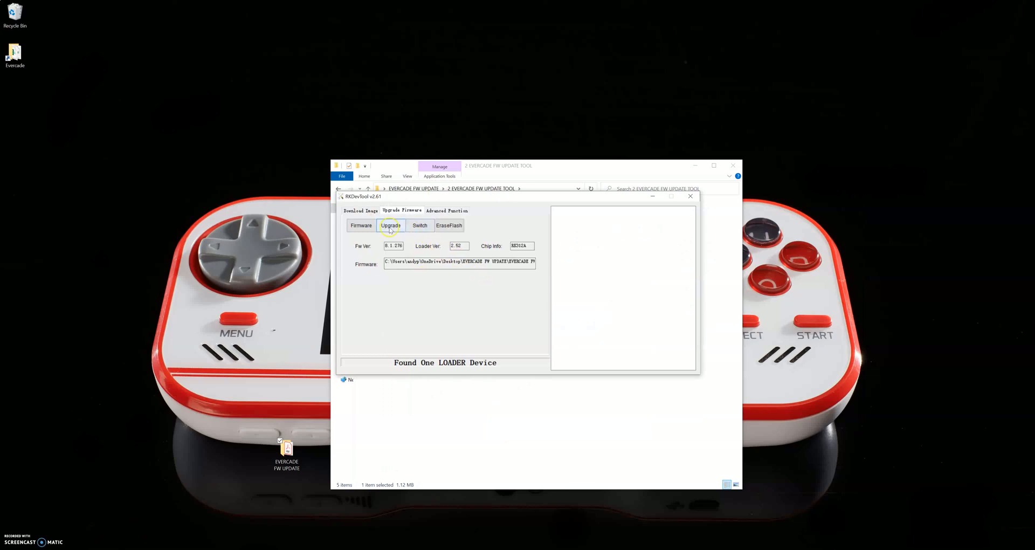
- Start the upgrade and wait for Download Firmware Success and Reset Device Success
left_click(390, 225)
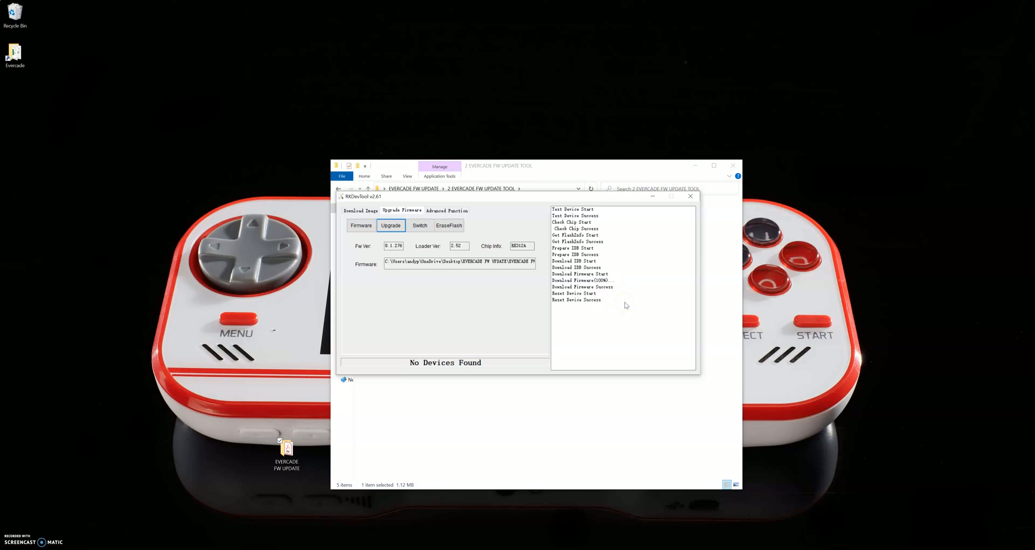
mouse_move(94, 512)
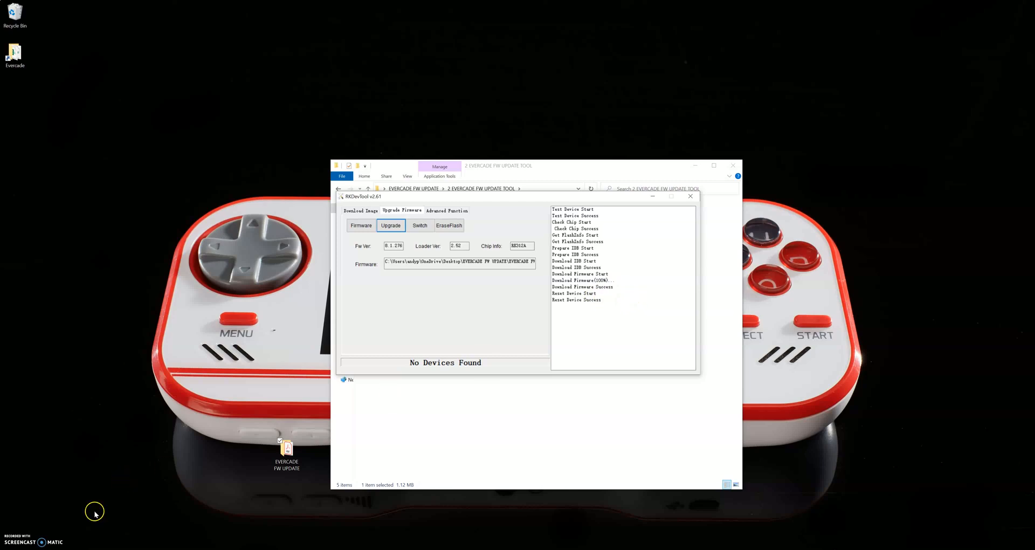